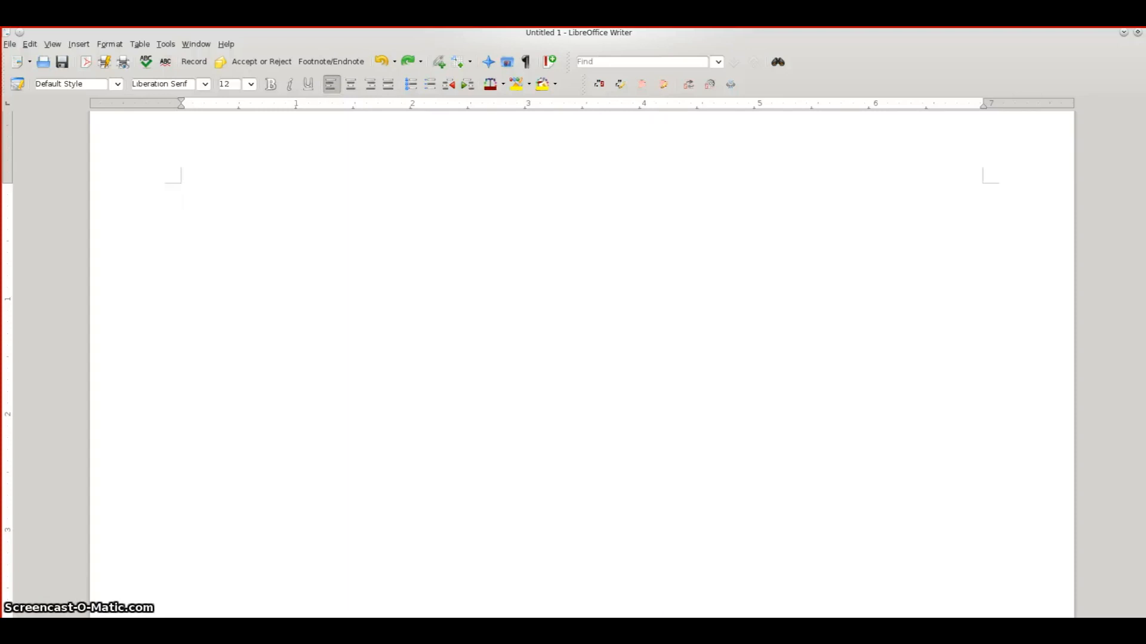
Select and copy the 'Artificial Skin Sensitivity Rivals That of Human Skin' story on Slashdot.
{"action": "left_click", "coordinate": [180, 191]}
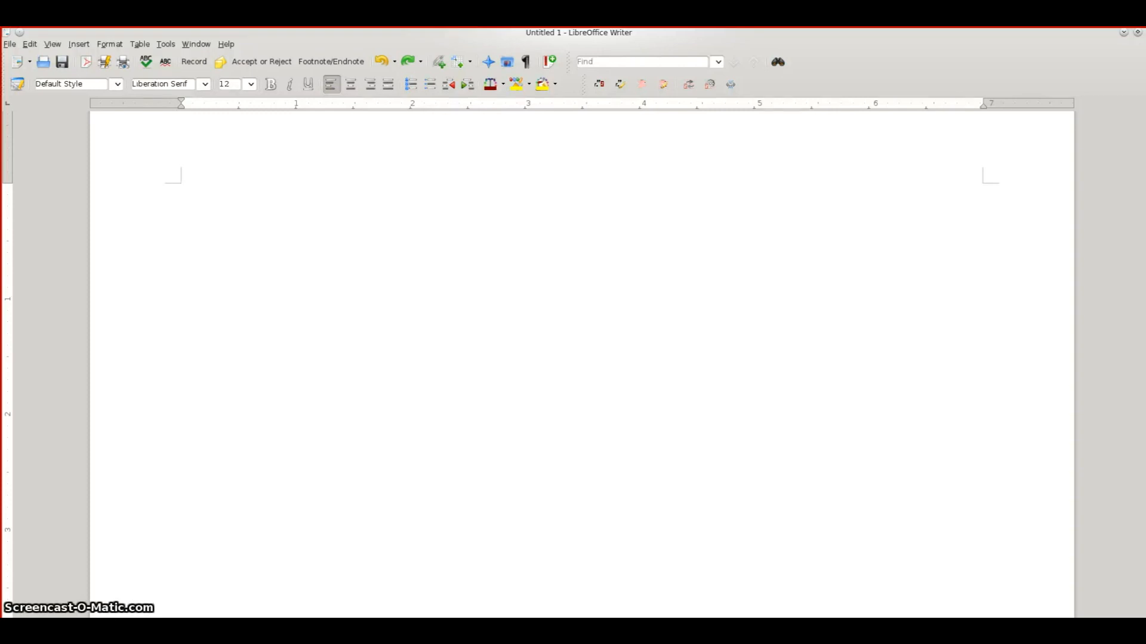
{"action": "left_click", "coordinate": [181, 191]}
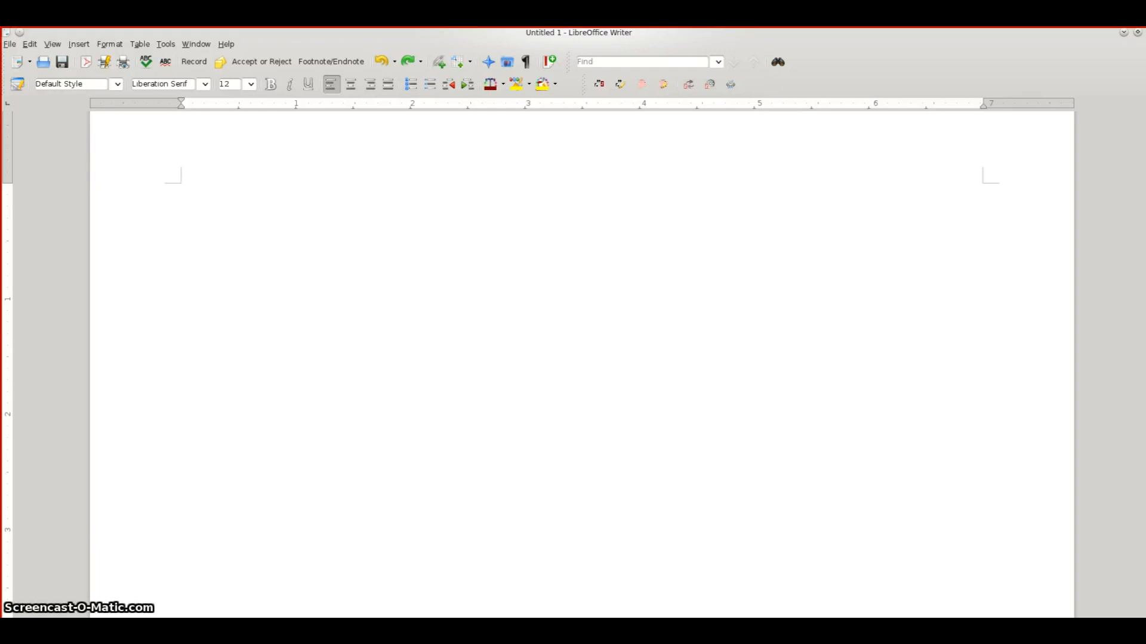
{"action": "left_click", "coordinate": [181, 189]}
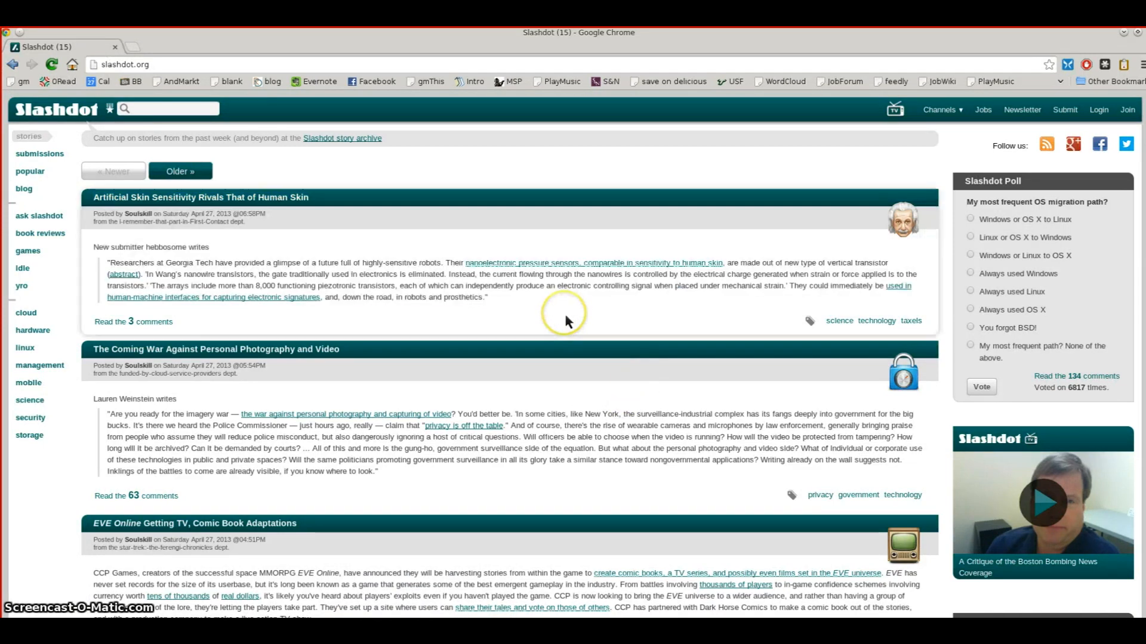
{"action": "mouse_move", "coordinate": [492, 316]}
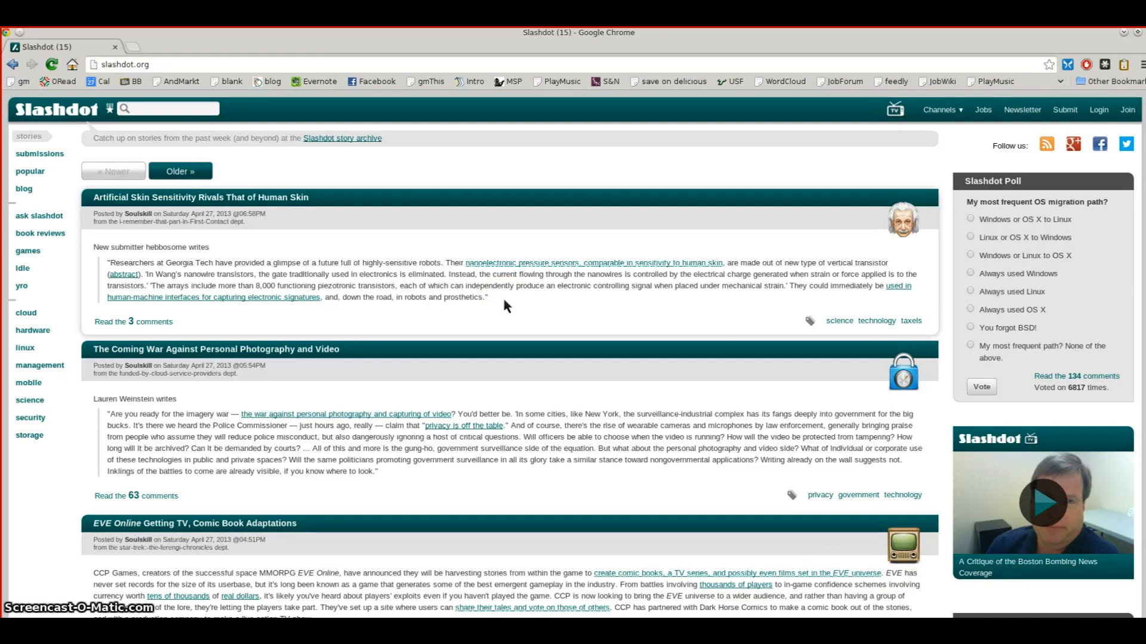
{"action": "mouse_move", "coordinate": [95, 207]}
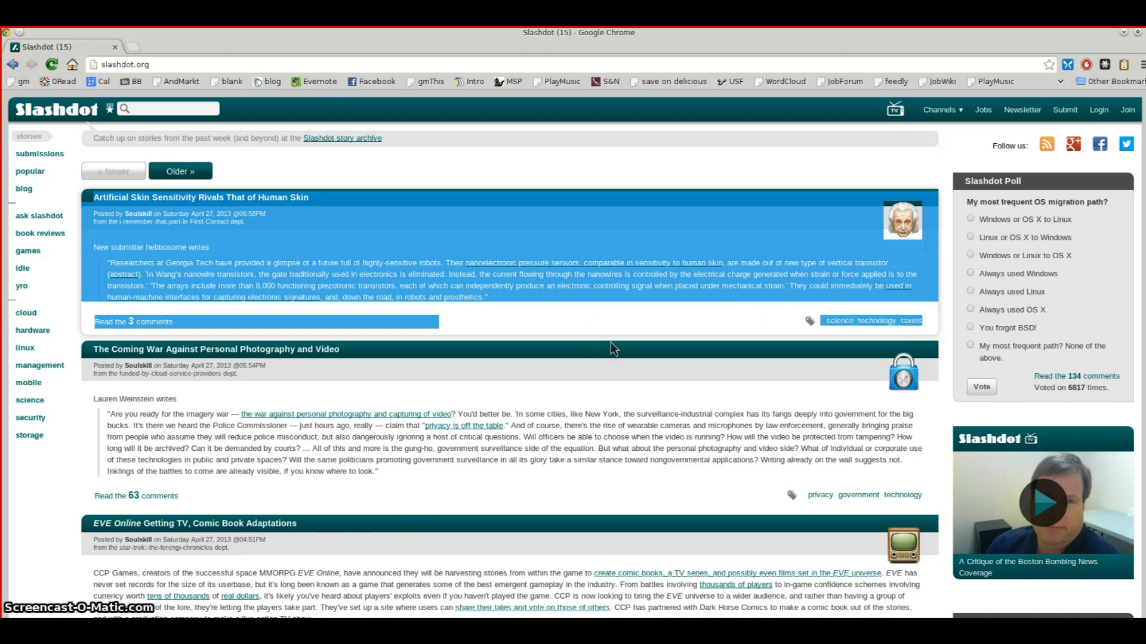
{"action": "key", "text": "ctrl+c"}
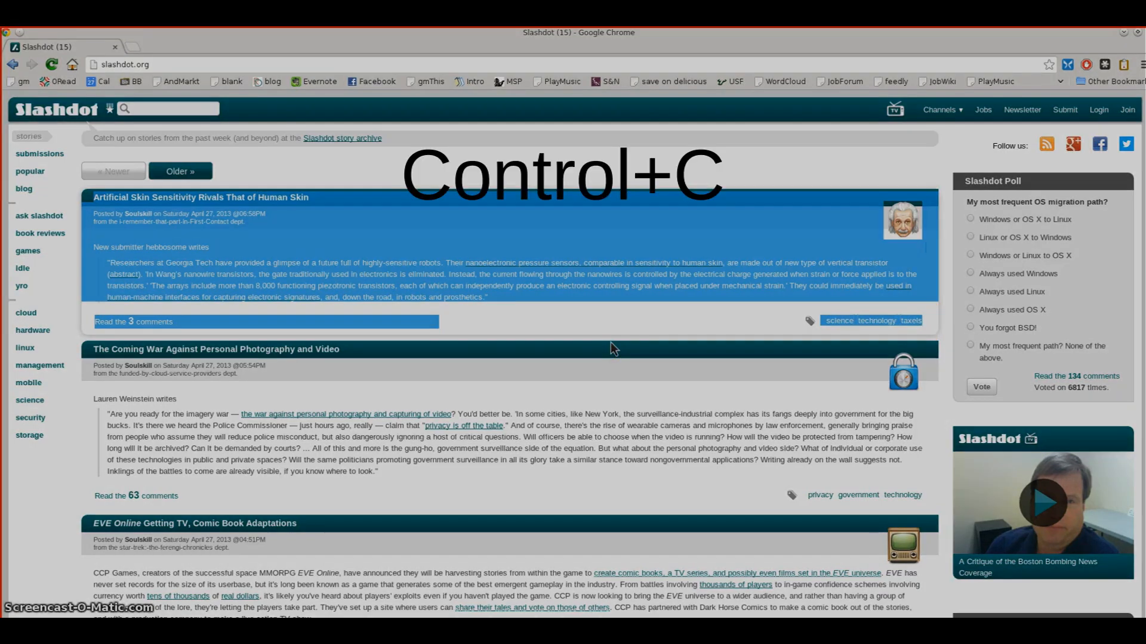
{"action": "key", "text": "ctrl+c"}
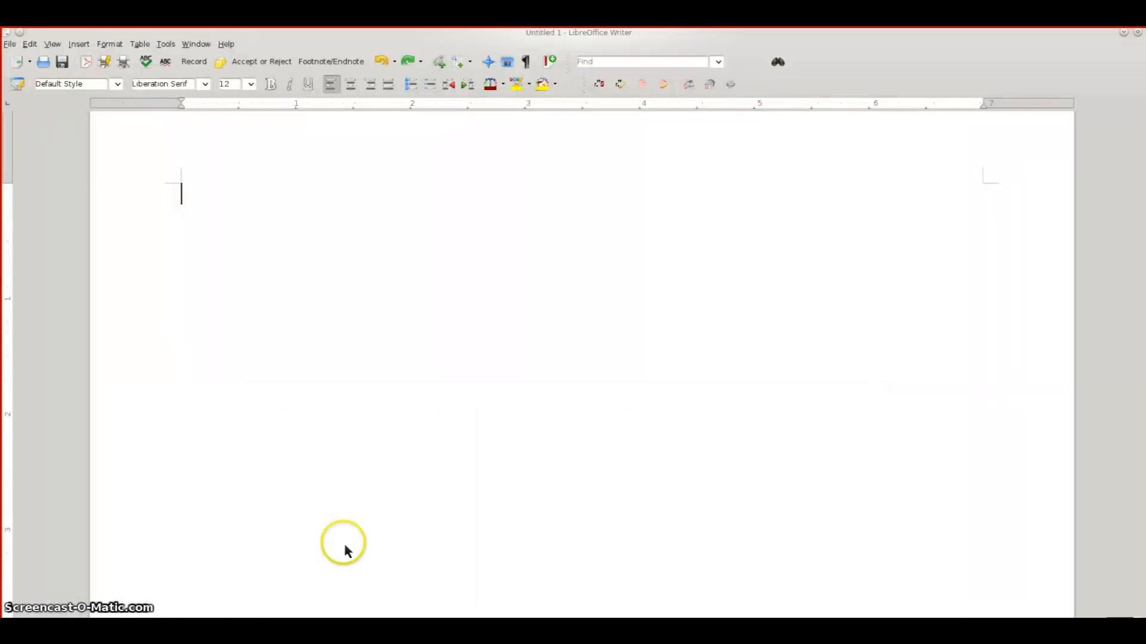
{"action": "key", "text": "ctrl+v"}
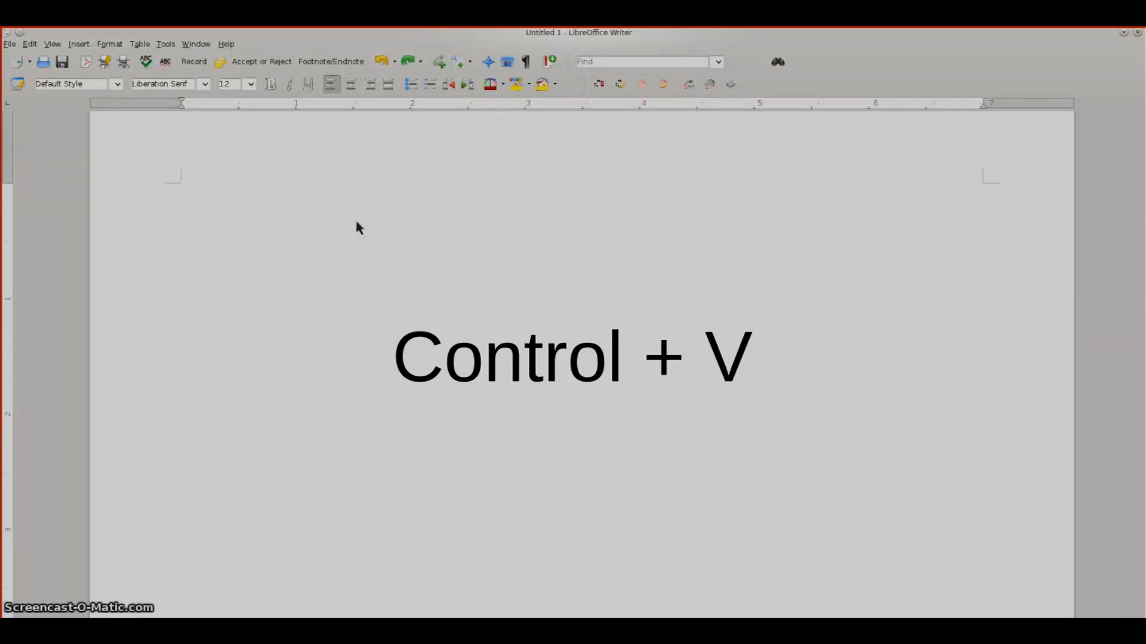
{"action": "key", "text": "ctrl+v"}
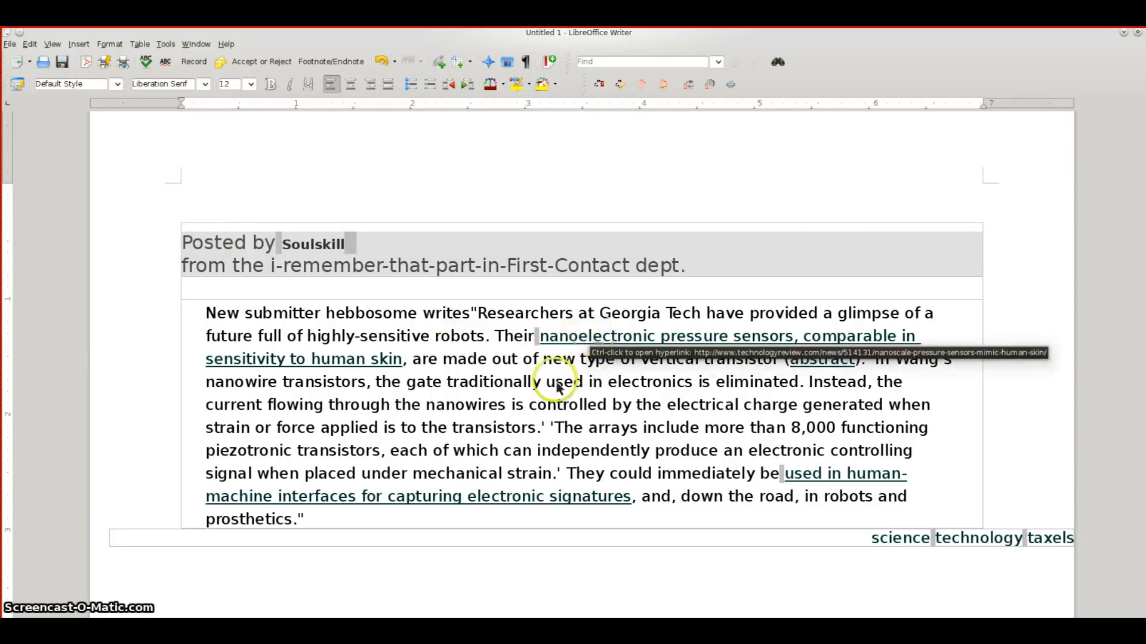
{"action": "mouse_move", "coordinate": [189, 229]}
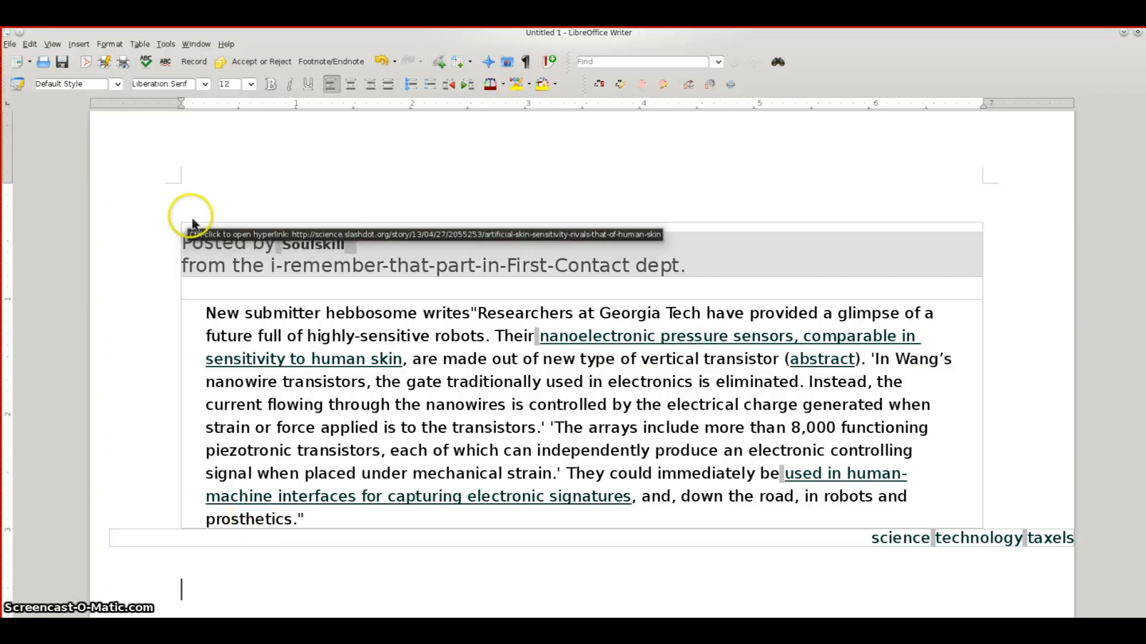
{"action": "mouse_move", "coordinate": [260, 447]}
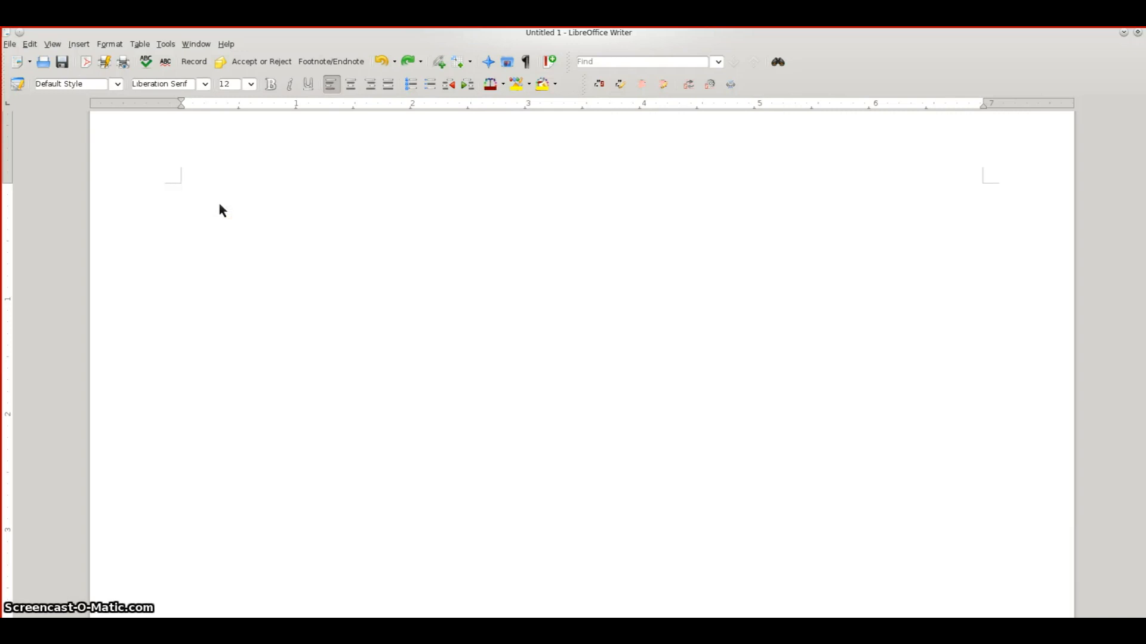
Paste the copied story into the empty document with Paste Special as Unformatted text.
{"action": "left_click", "coordinate": [181, 191]}
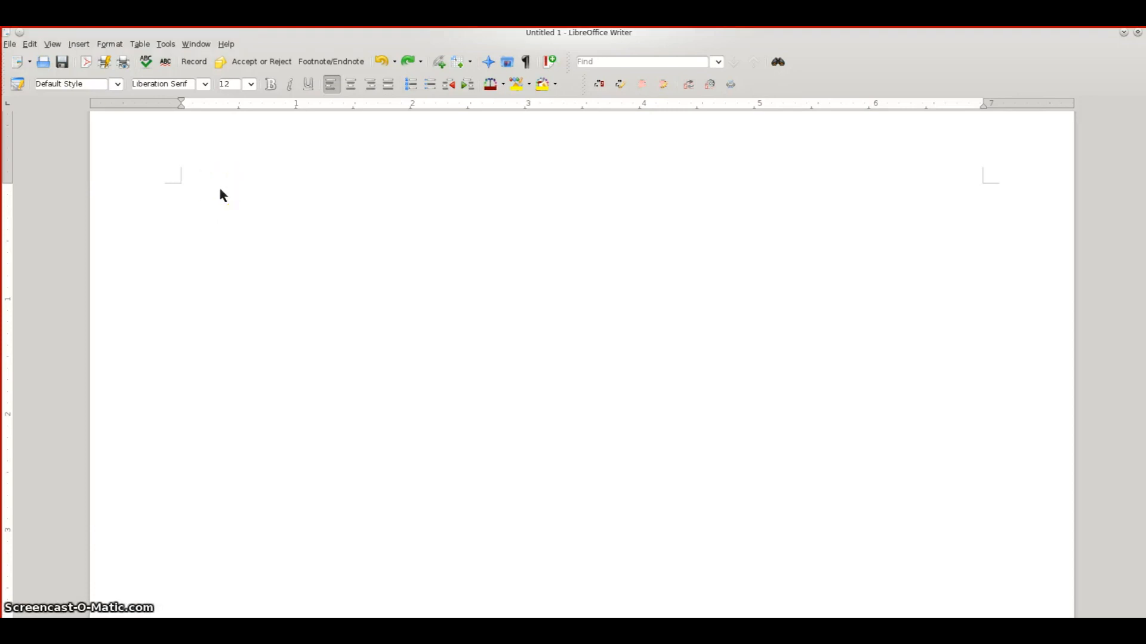
{"action": "key", "text": "ctrl+shift+v"}
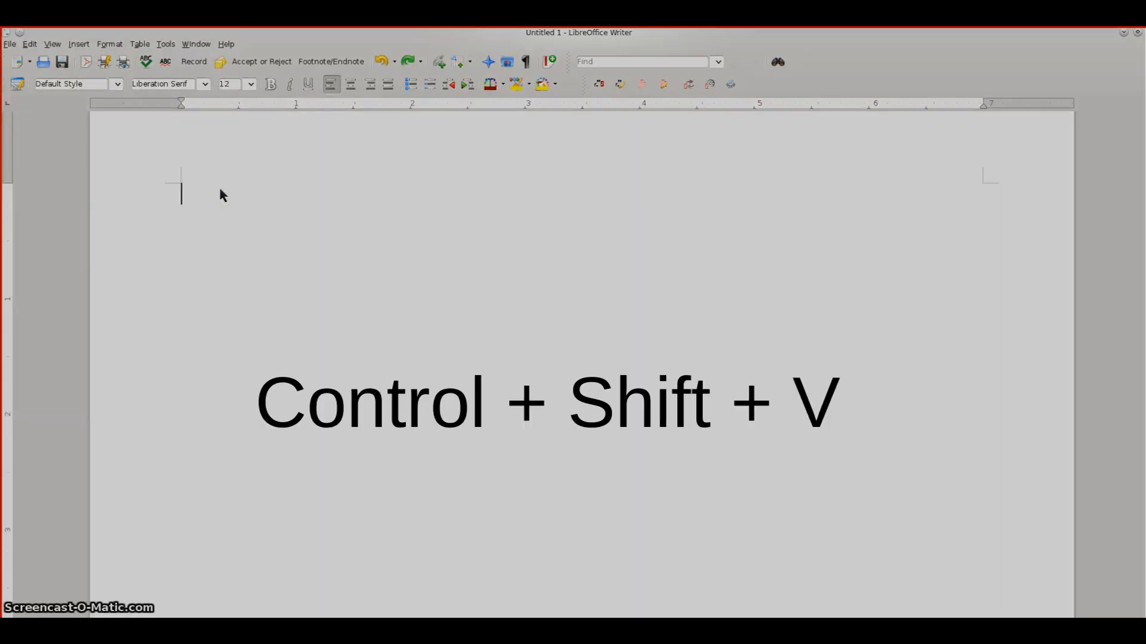
{"action": "key", "text": "ctrl+shift+v"}
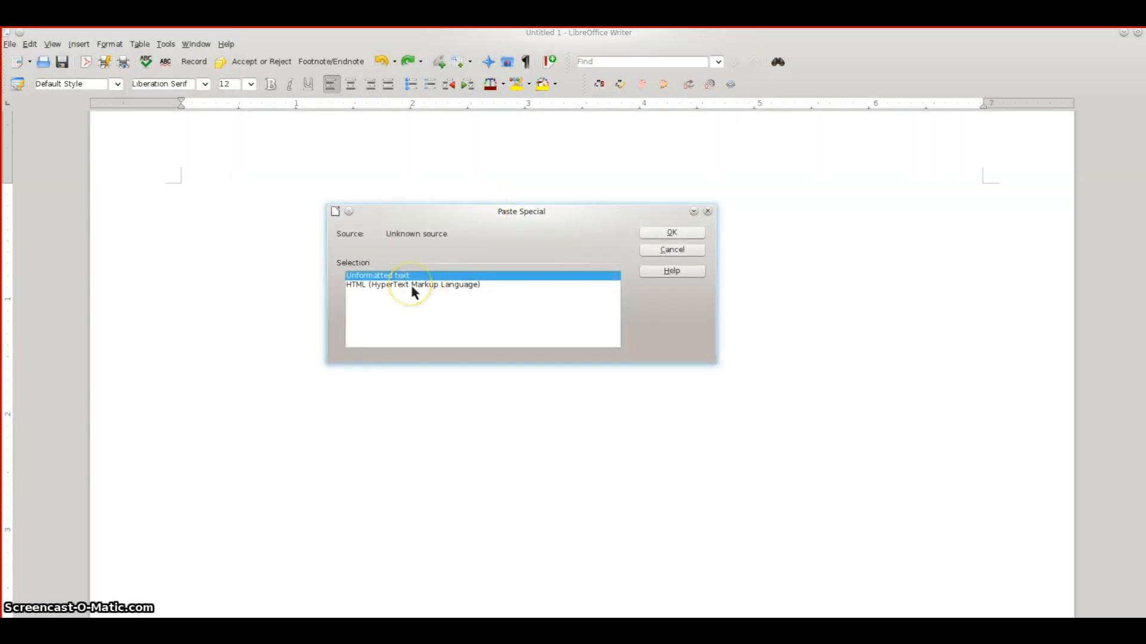
{"action": "left_click", "coordinate": [411, 284]}
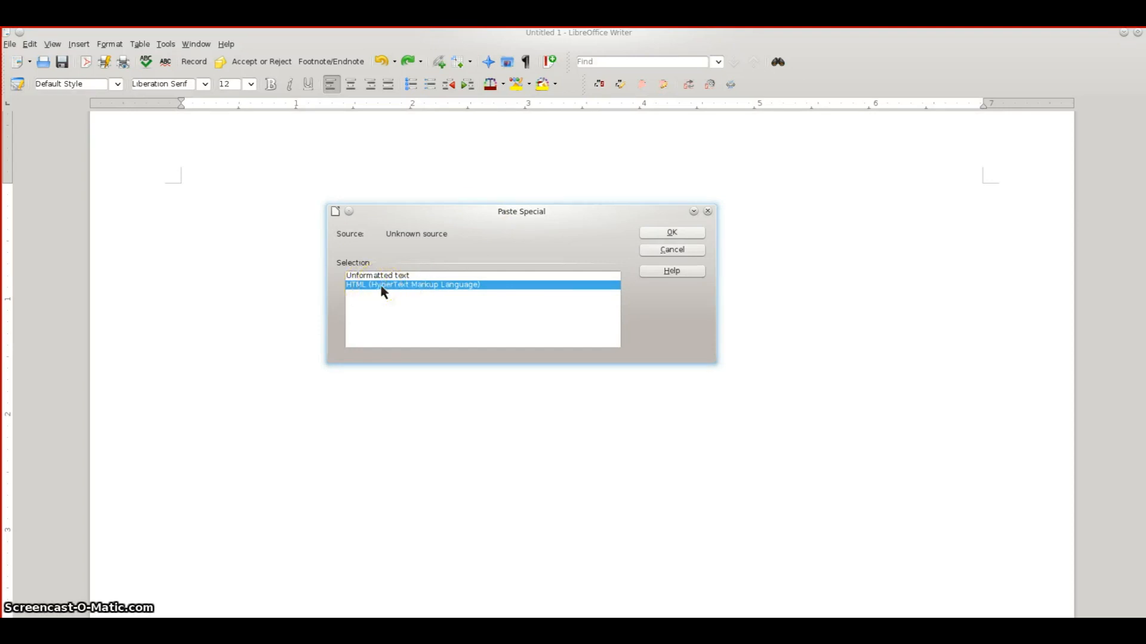
{"action": "left_click", "coordinate": [377, 274]}
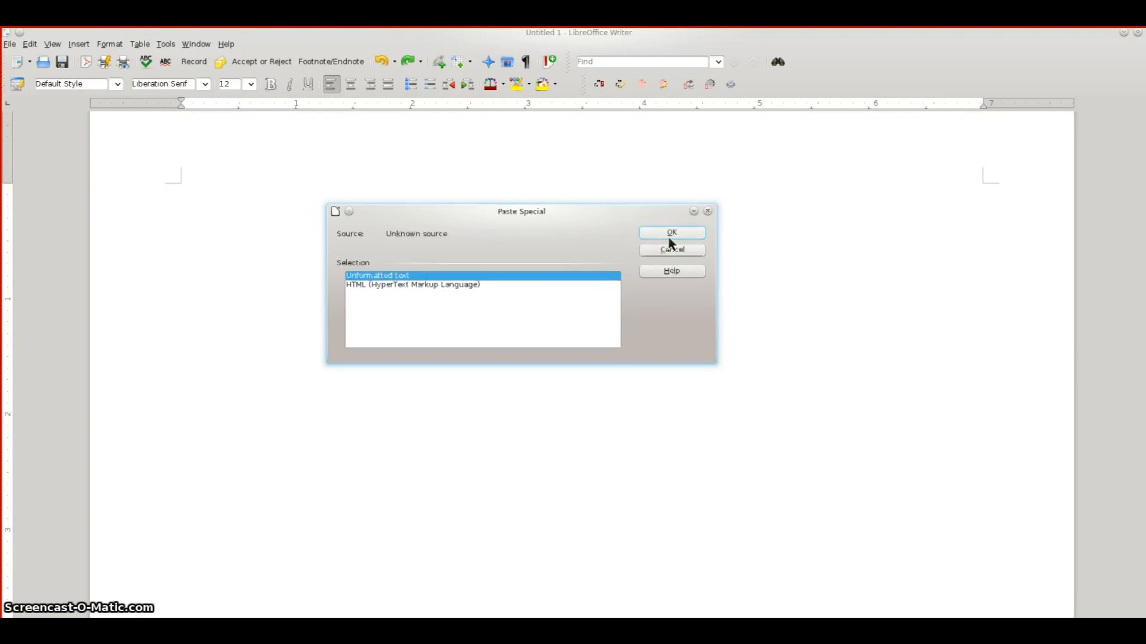
{"action": "left_click", "coordinate": [670, 233]}
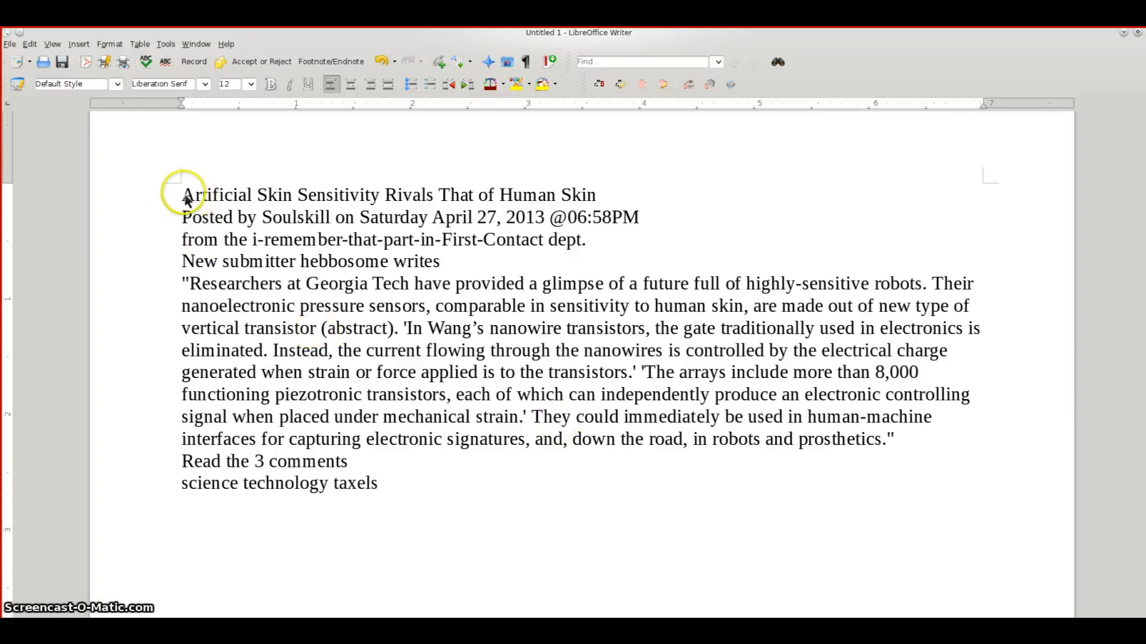
Select all the pasted Artificial Skin article text and delete it.
{"action": "left_click_drag", "start_coordinate": [184, 195], "coordinate": [438, 483]}
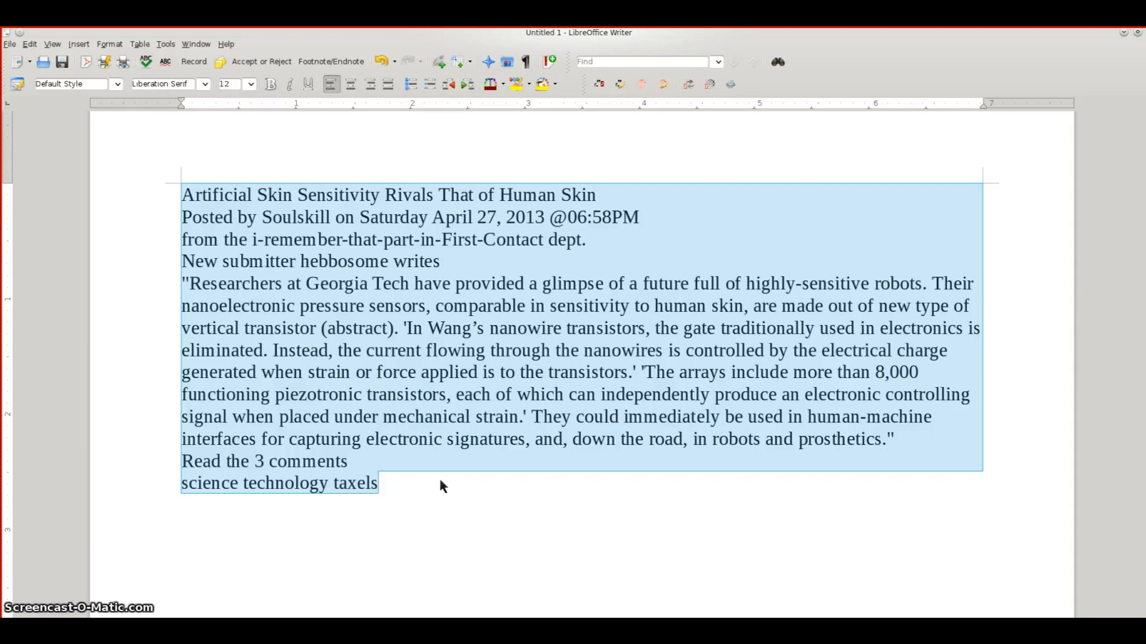
{"action": "key", "text": "Delete"}
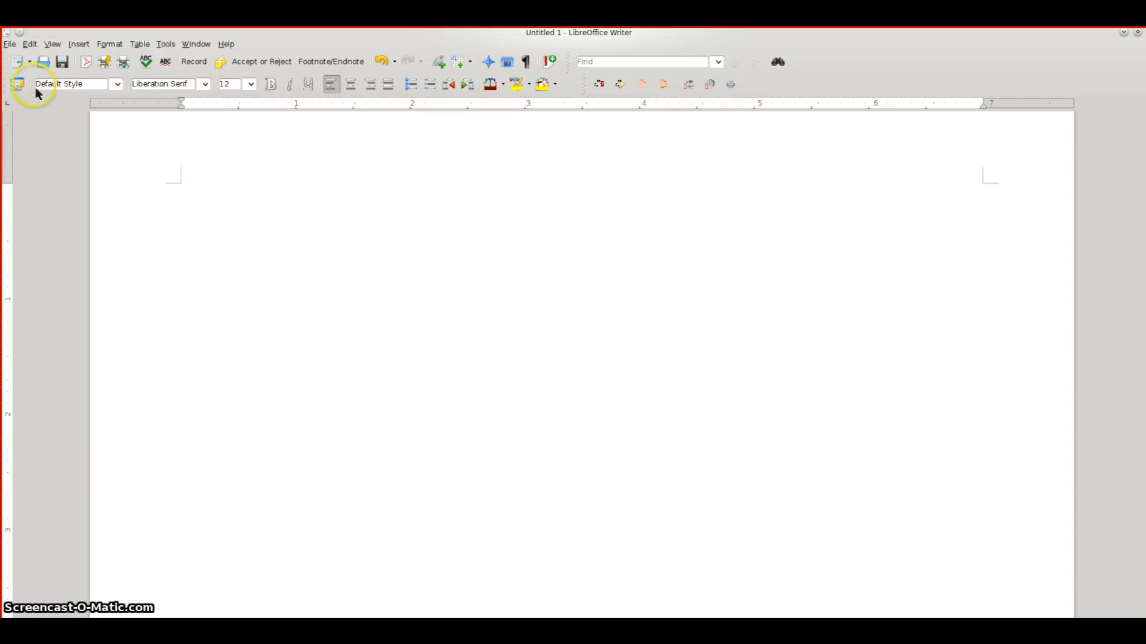
Re-paste the article via Edit > Paste Special as Unformatted text, cursor after 'taxels'.
{"action": "left_click", "coordinate": [29, 44]}
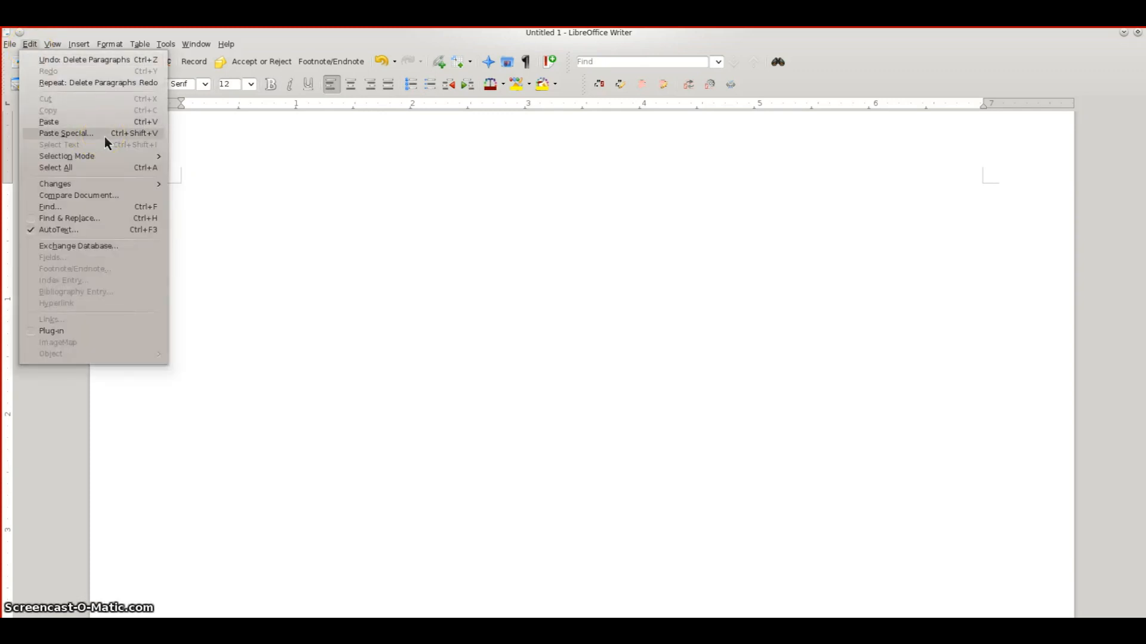
{"action": "left_click", "coordinate": [66, 133]}
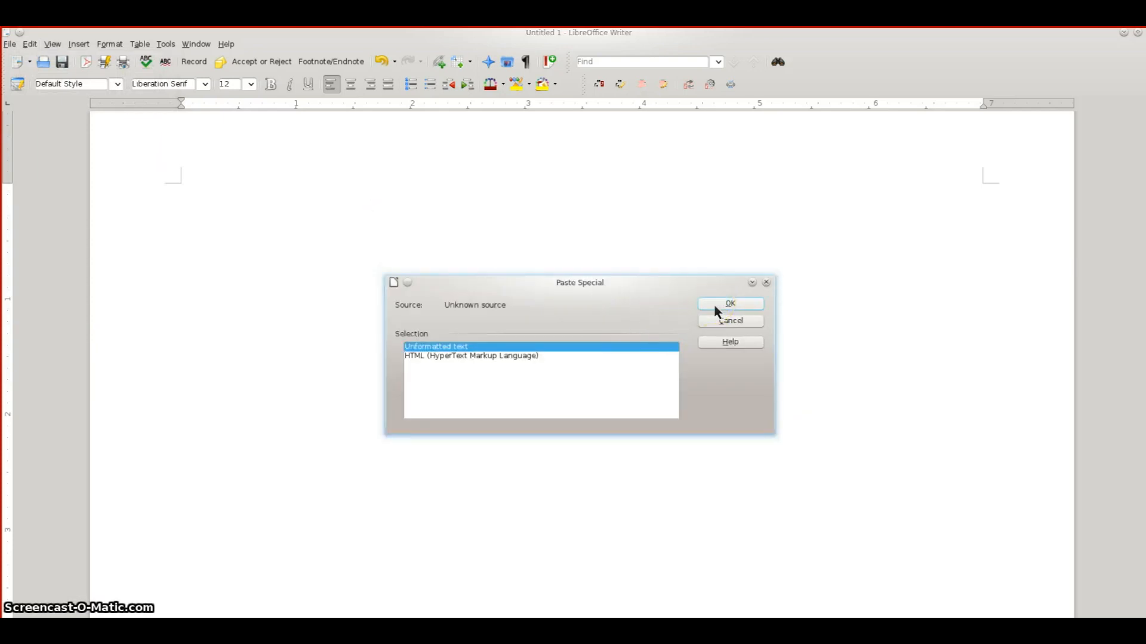
{"action": "left_click", "coordinate": [728, 303]}
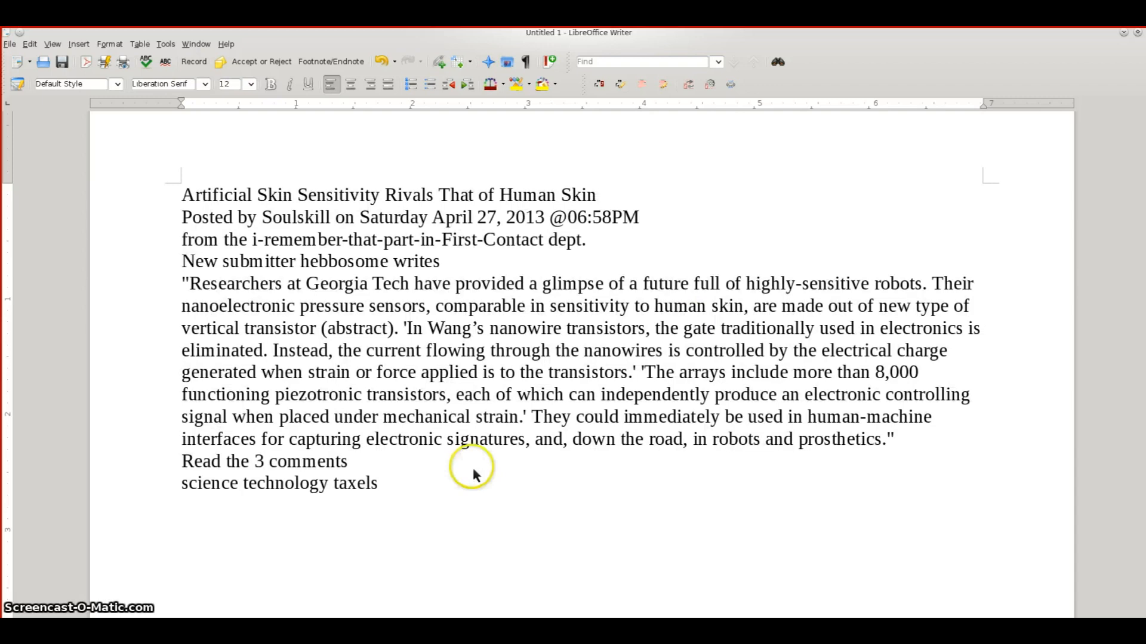
{"action": "left_click", "coordinate": [407, 483]}
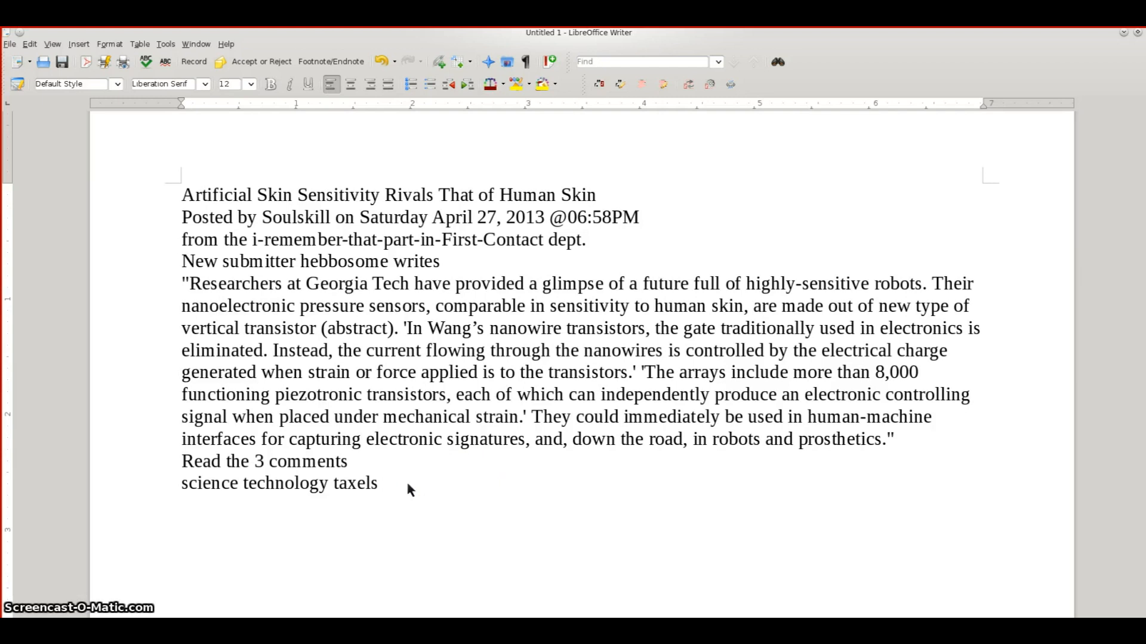
{"action": "left_click", "coordinate": [378, 483]}
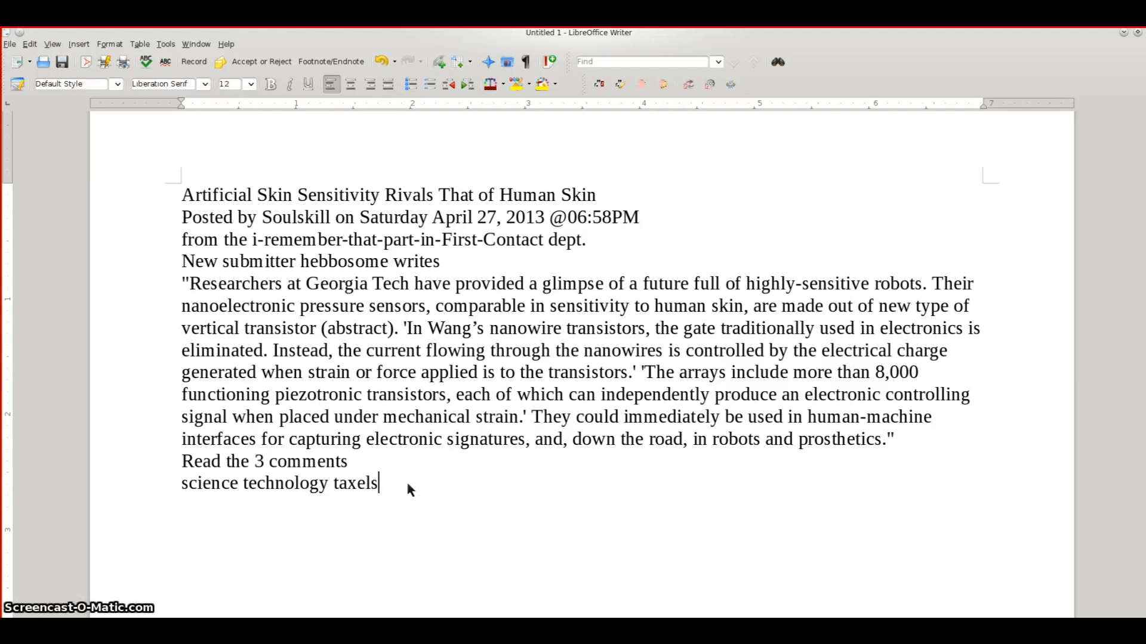